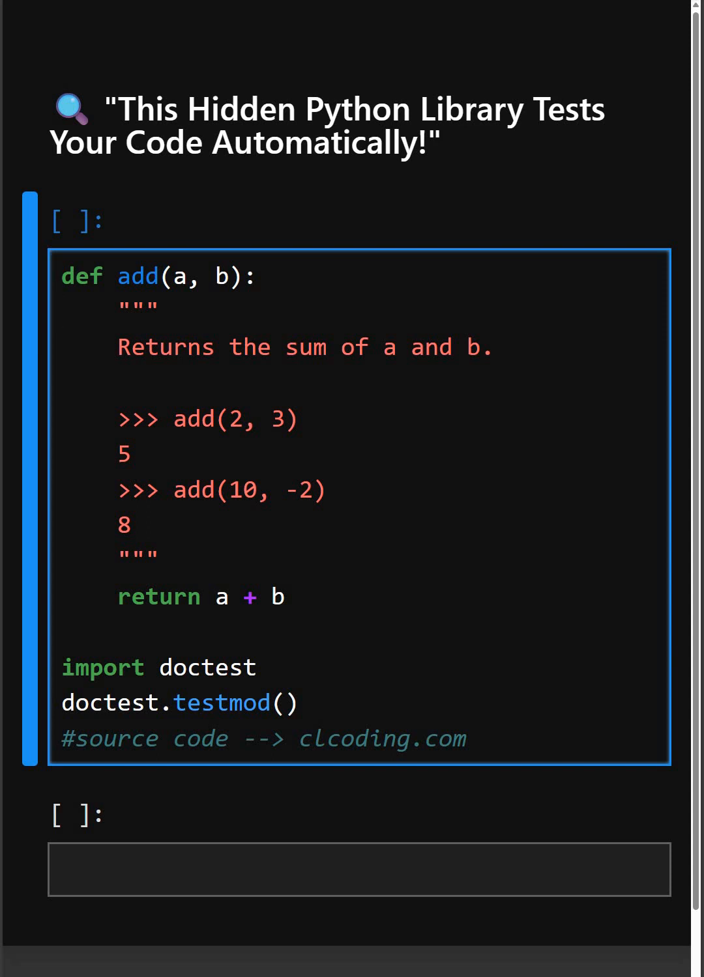
Run the add() cell with its doctest examples, yielding TestResults(failed=0, attempted=2)
left_click(62, 313)
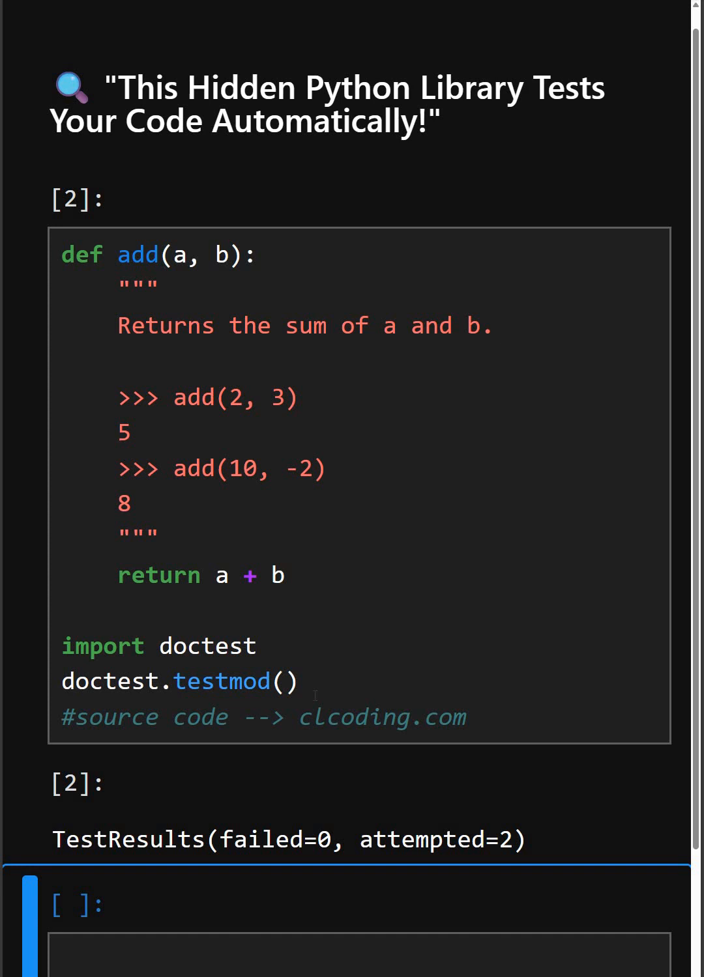
scroll("down", 3)
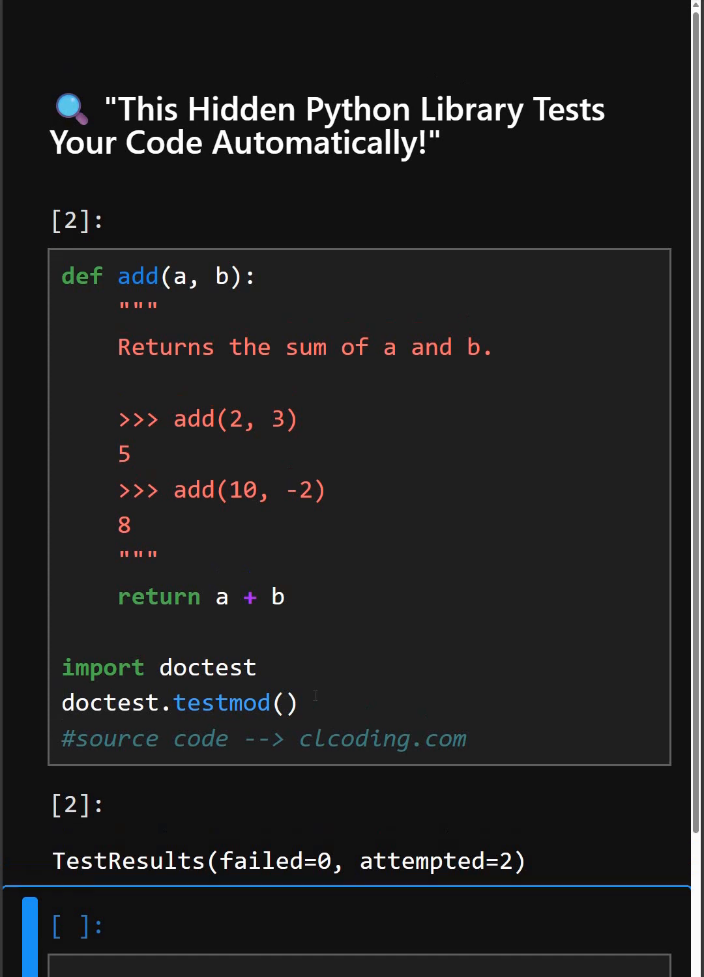